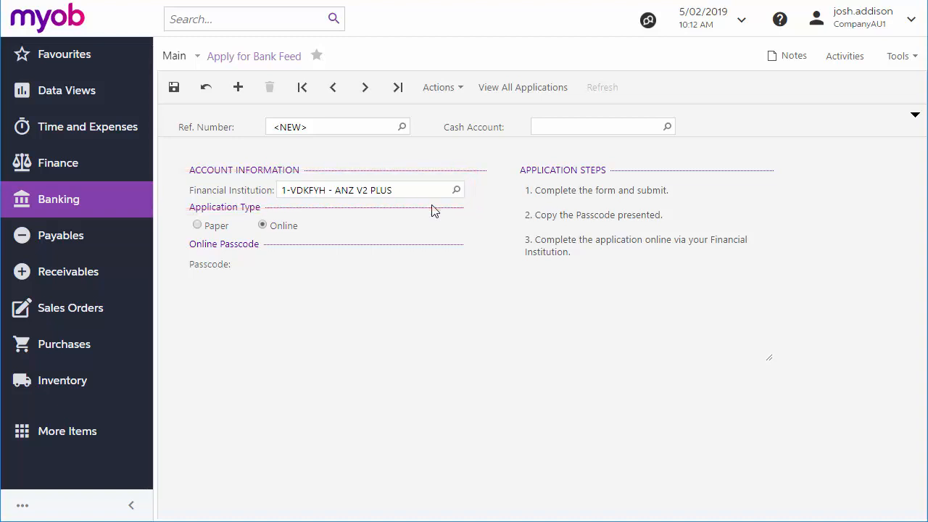
mouse_move(199, 230)
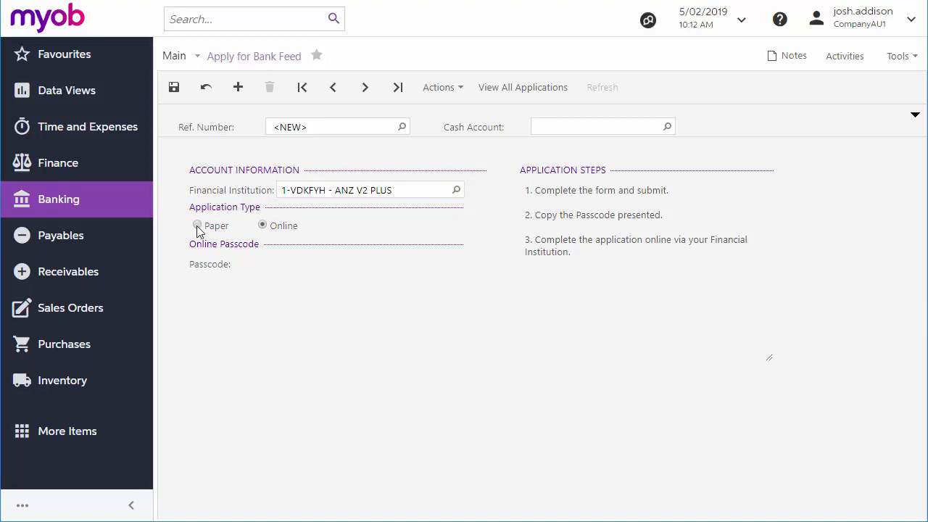
Switch the Fonterra Australia bank feed application to the Paper type.
click(197, 225)
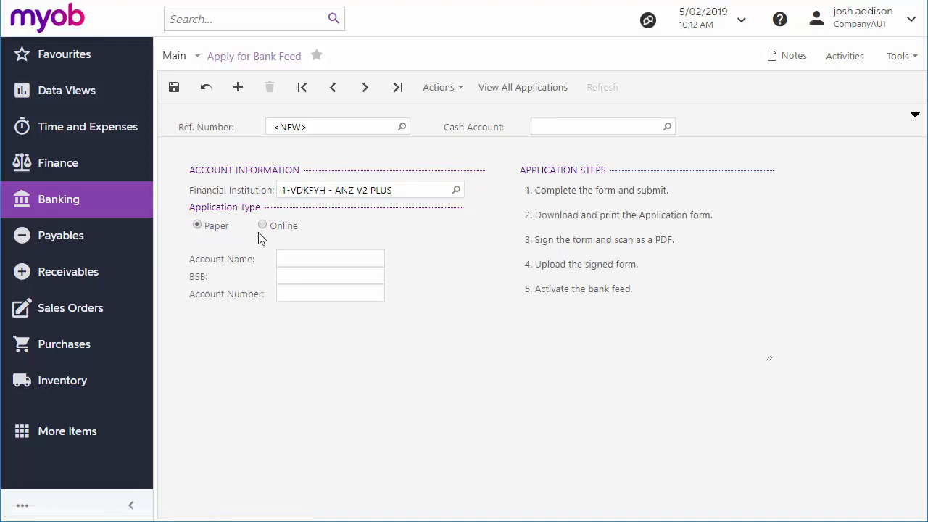
click(262, 226)
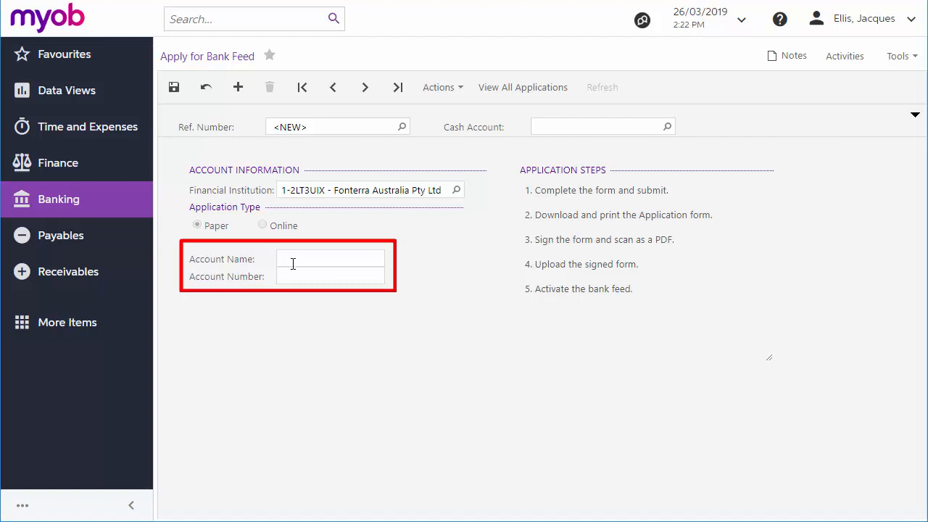
Enter account name RapidByte and number 123467890, then save the application as BF000053.
text(RapidByte)
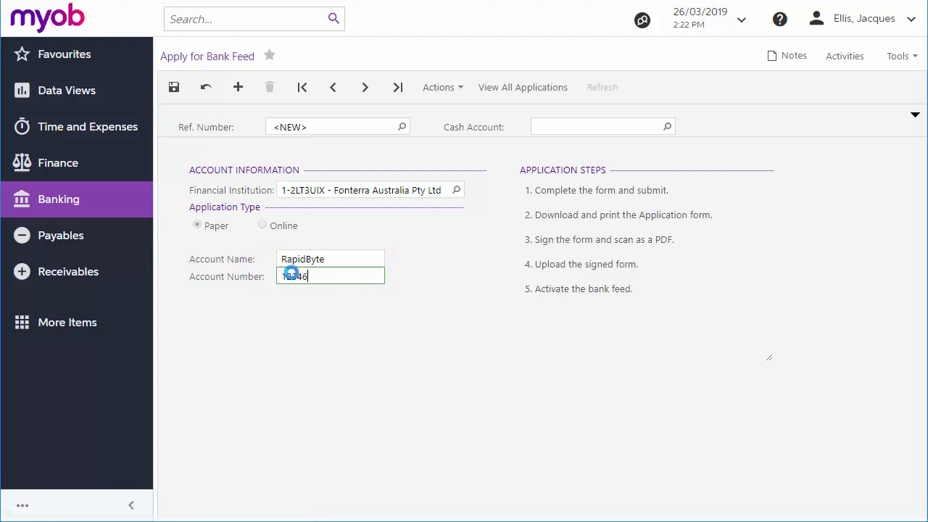
text(7890)
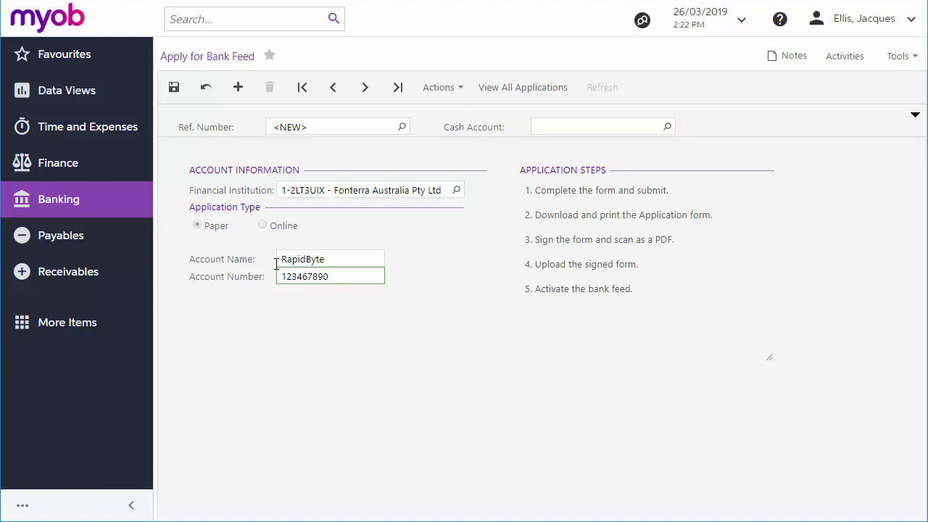
click(173, 87)
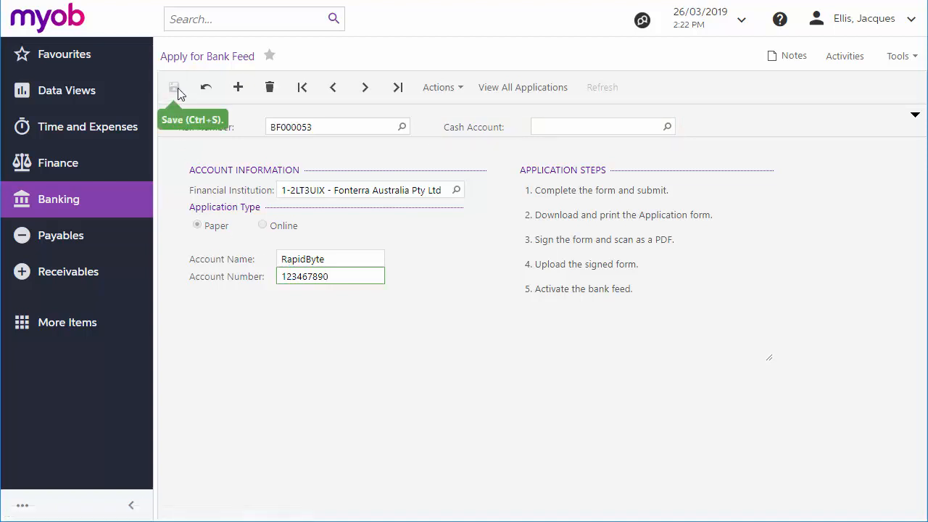
Submit BF000053 and confirm status Pending – Awaiting Application Form with ID 1-W9C45WB.
click(438, 87)
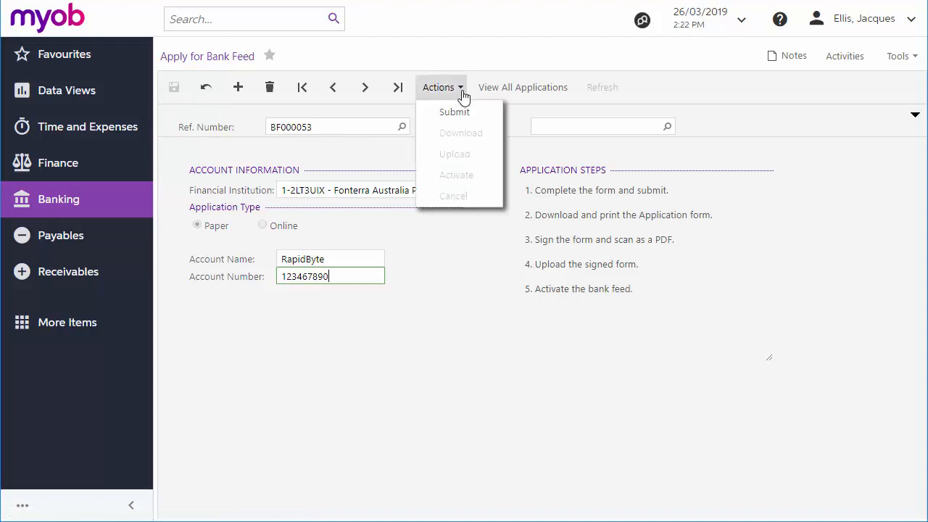
click(455, 112)
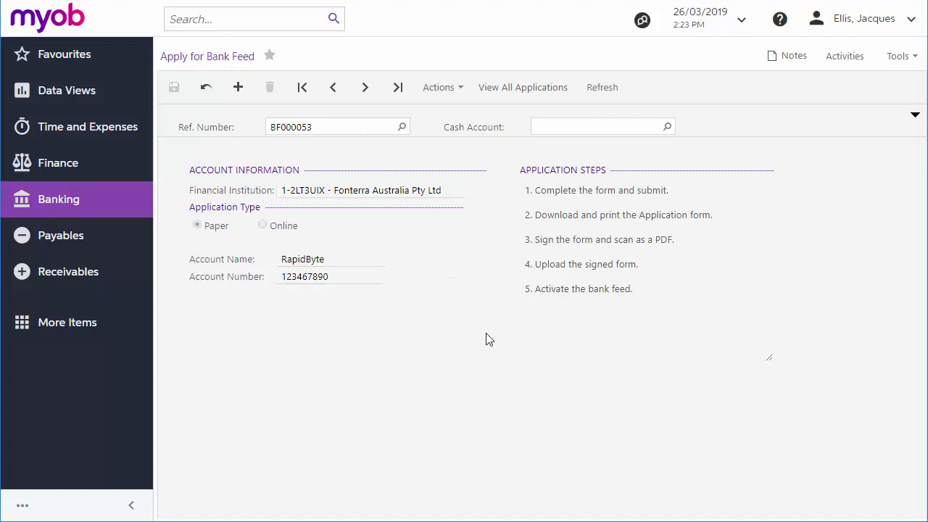
click(914, 115)
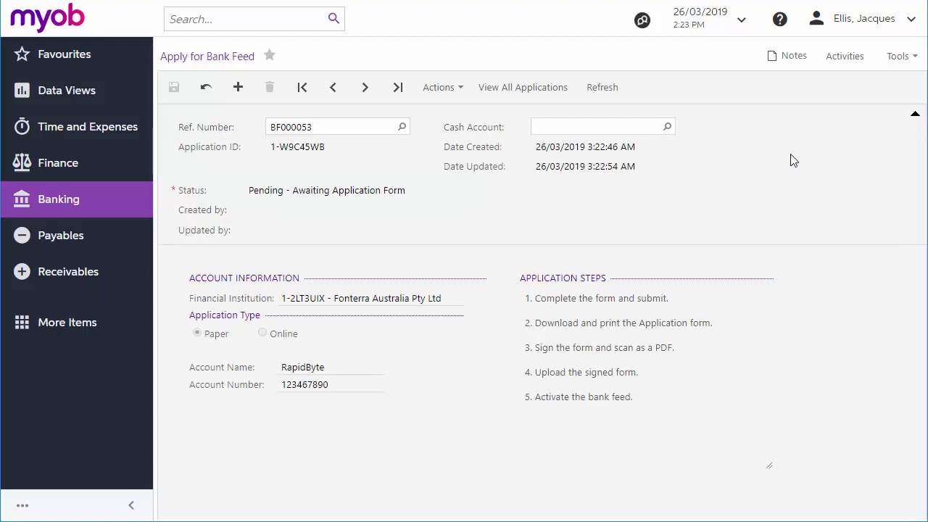
mouse_move(442, 215)
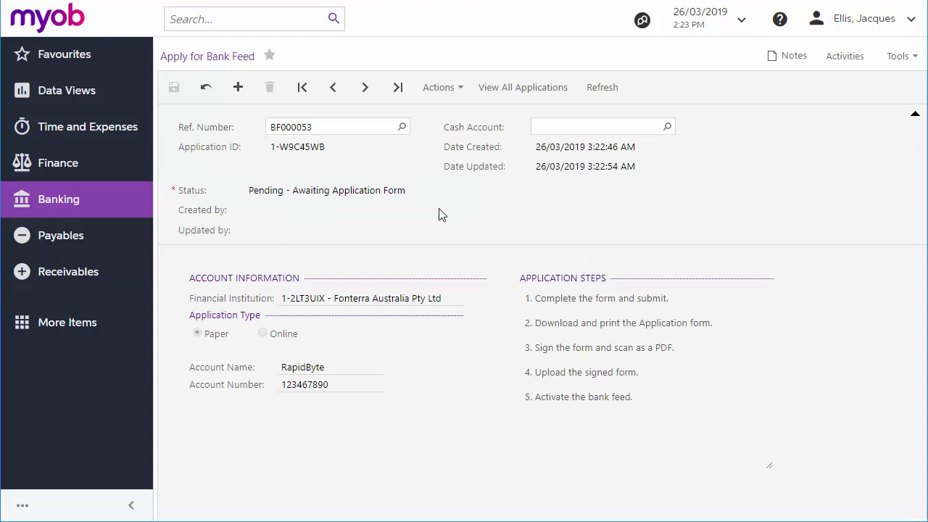
click(439, 87)
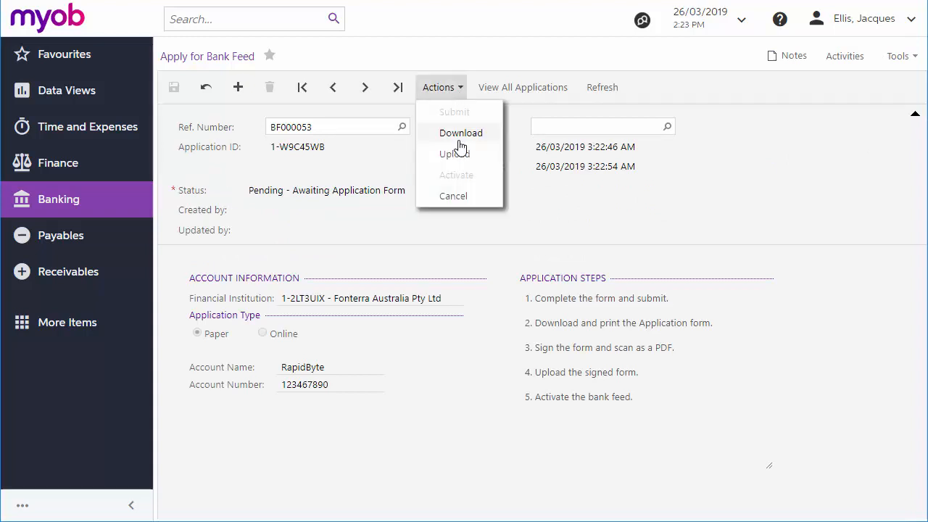
click(461, 133)
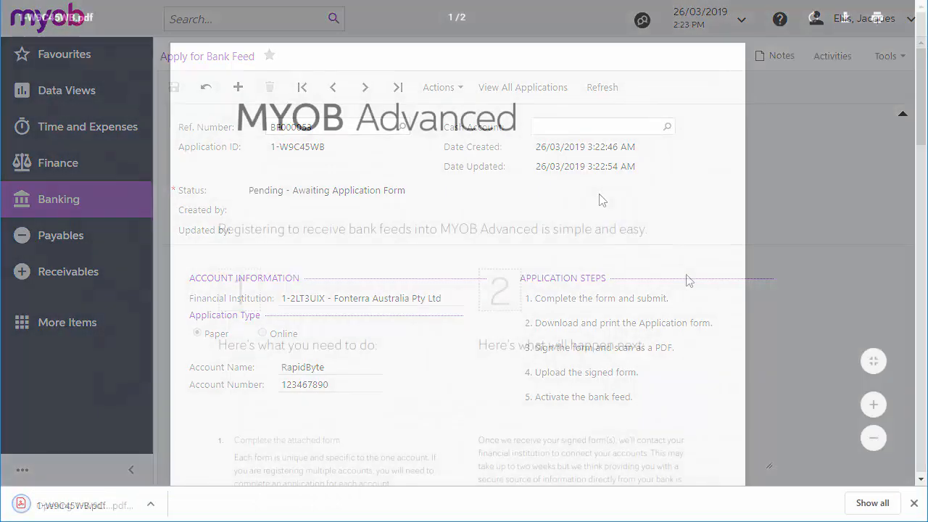
click(86, 505)
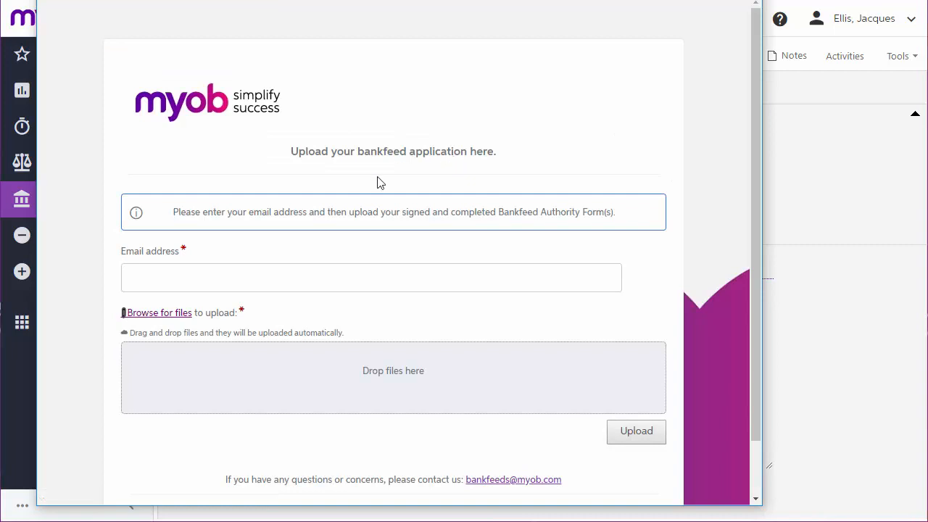
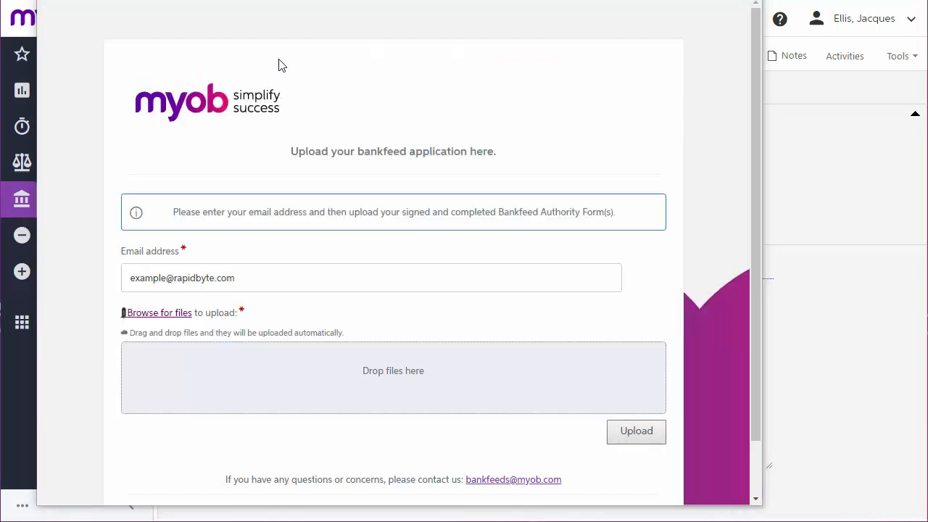
Enter the contact email, upload SignedCAF.pdf, and submit the bankfeed application.
click(159, 312)
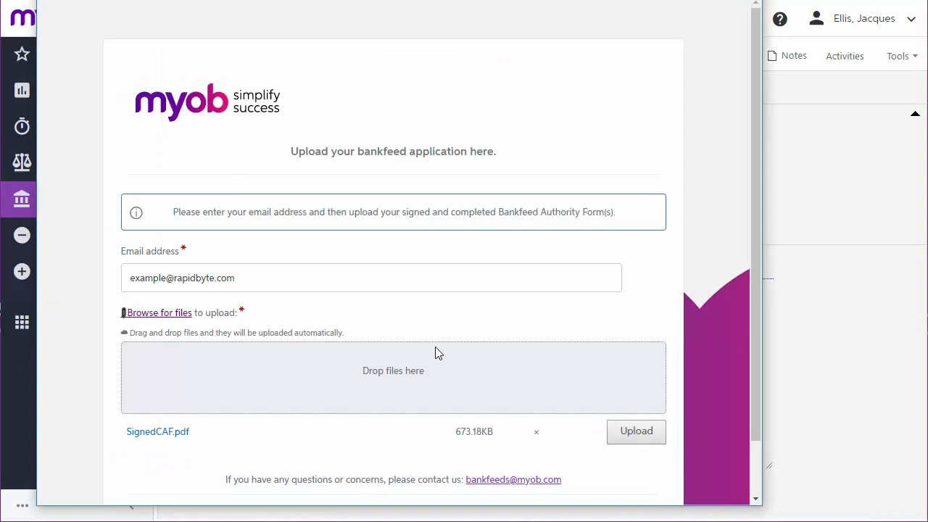
click(605, 456)
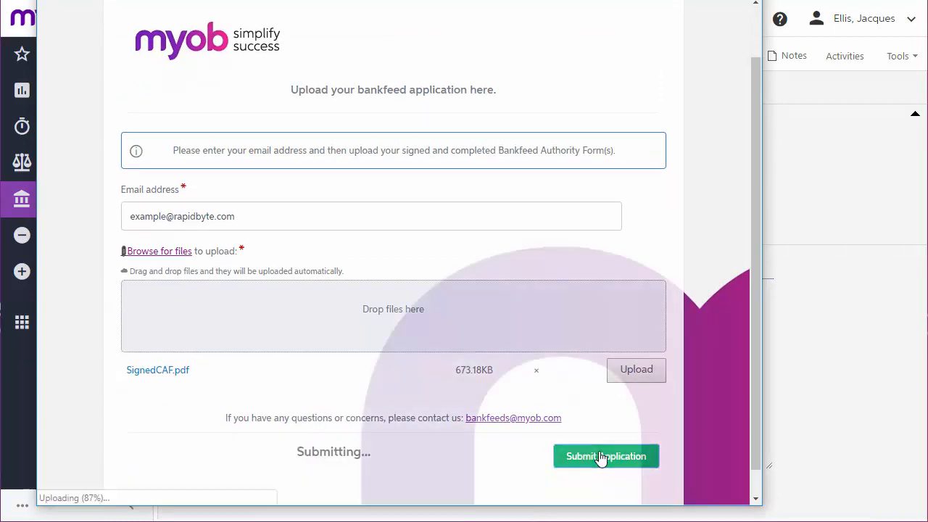
click(605, 456)
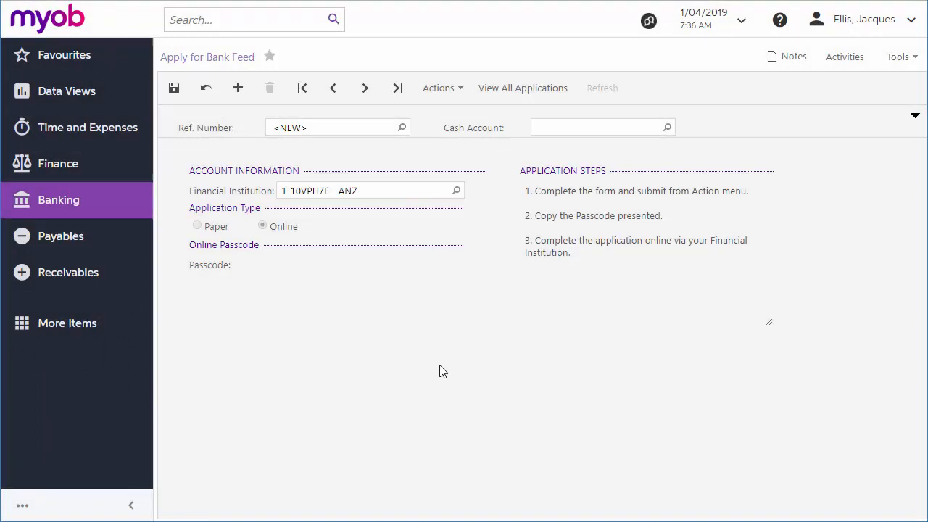
mouse_move(627, 161)
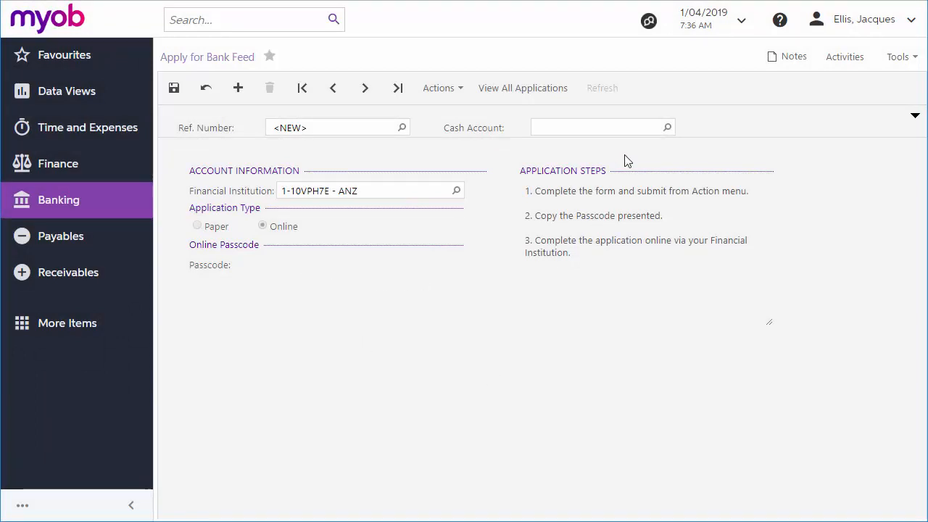
mouse_move(499, 160)
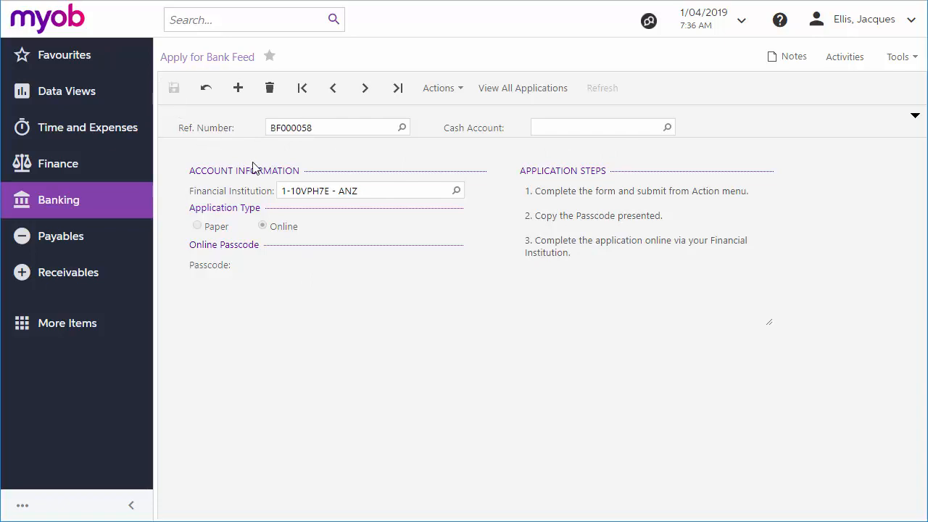
click(438, 88)
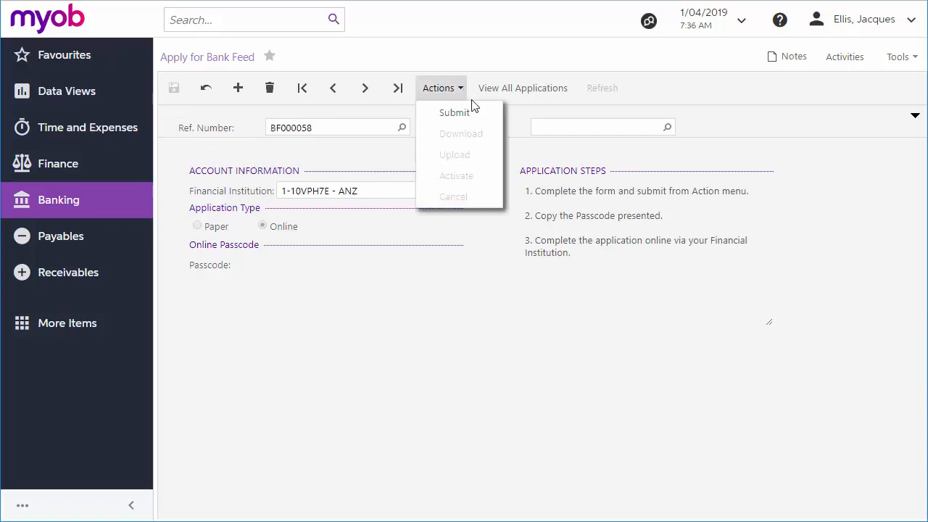
click(454, 113)
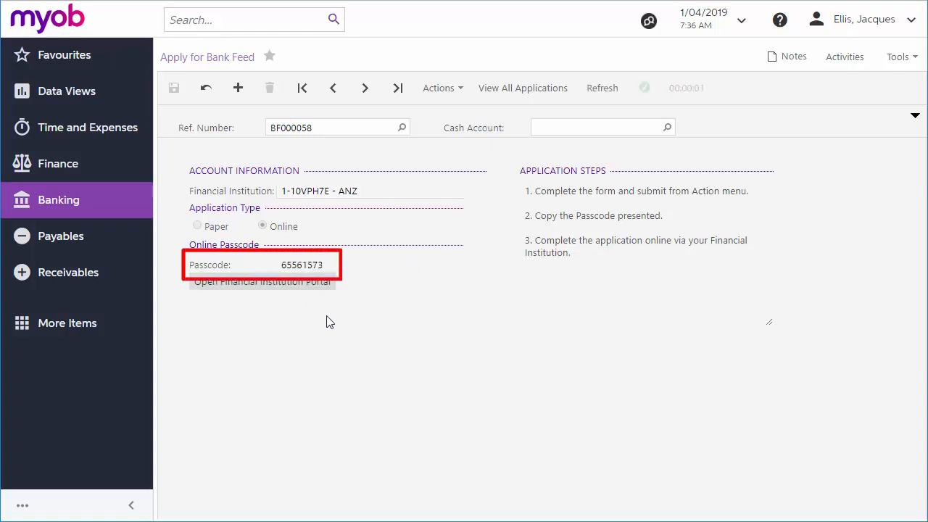
mouse_move(195, 305)
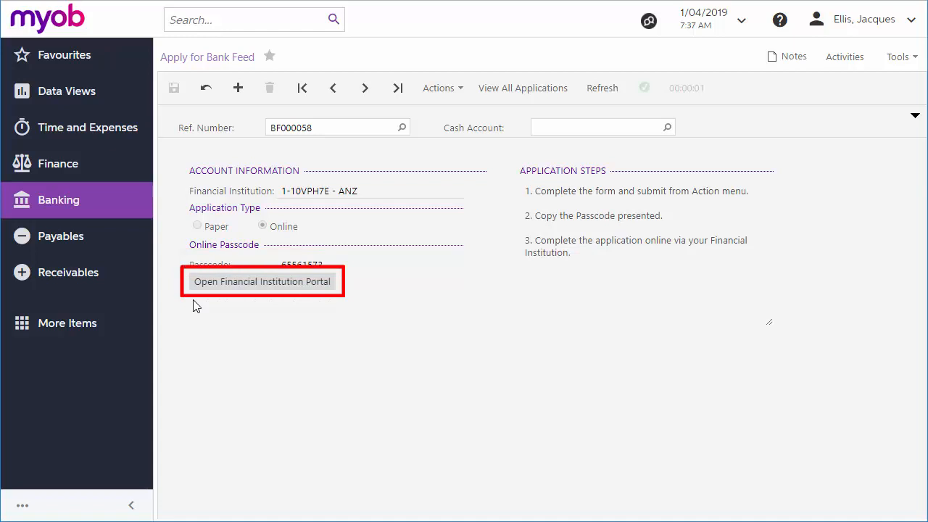
Open the financial institution portal from below the passcode.
click(261, 281)
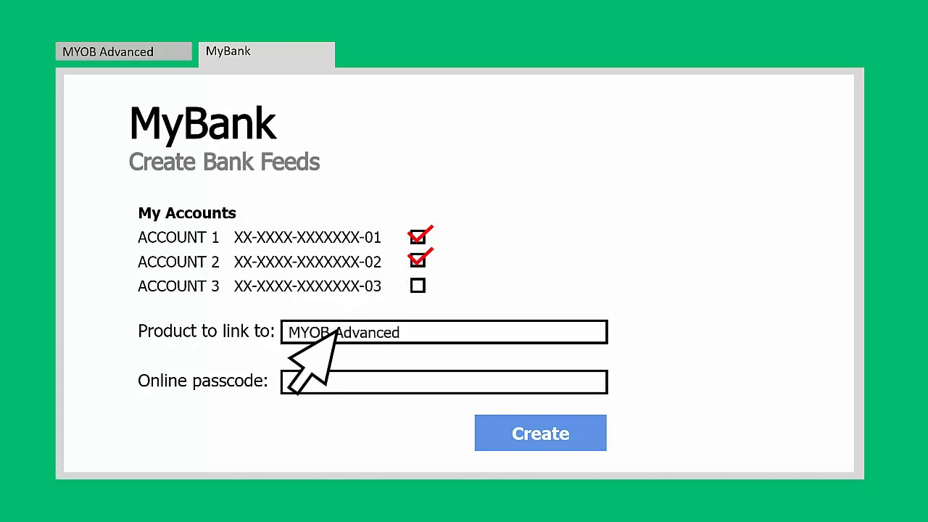
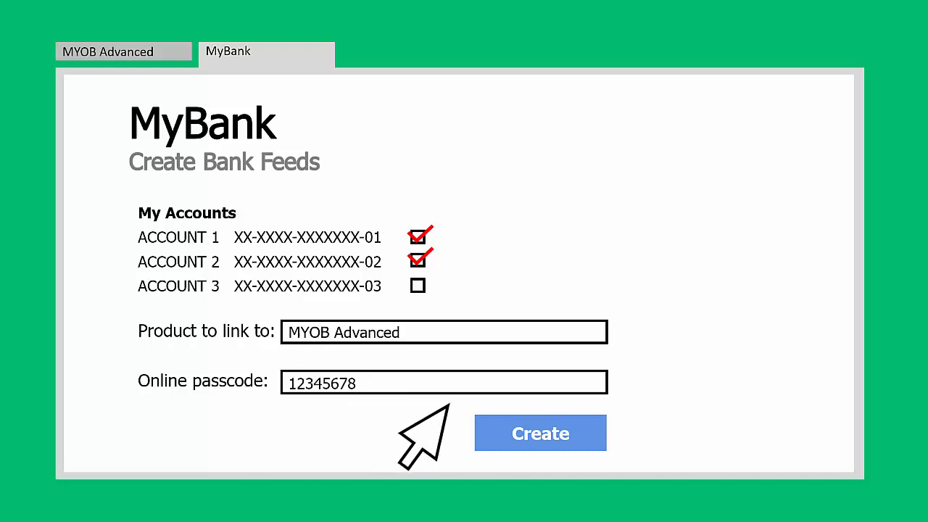
click(540, 433)
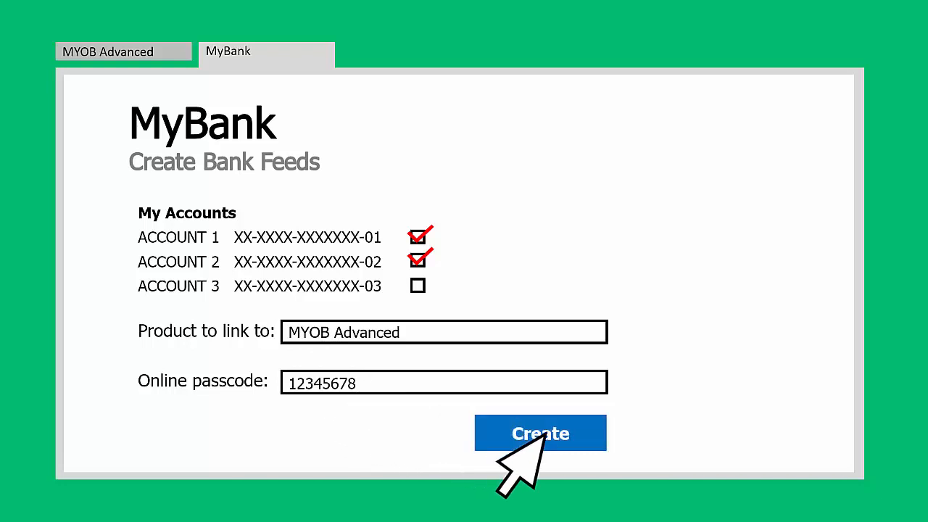
click(540, 433)
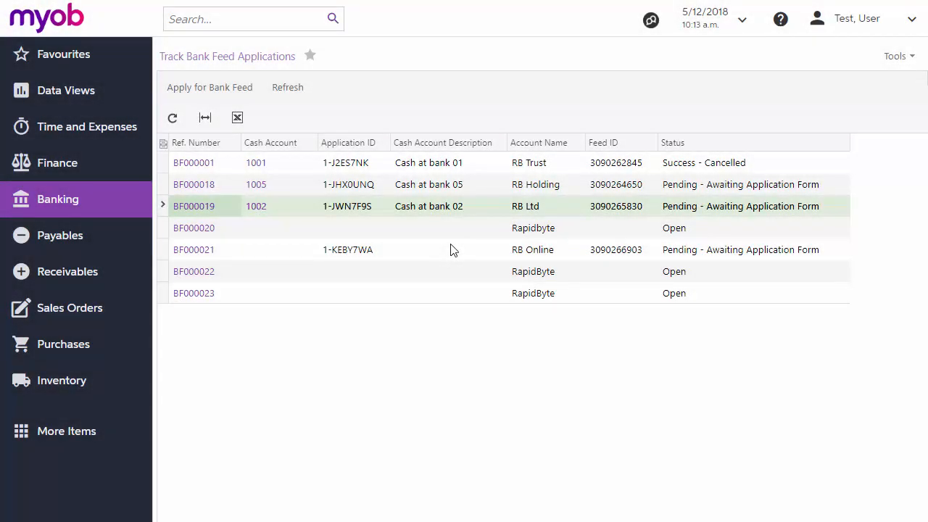
Open application BF000034, the Westland Milk Products feed awaiting transactions.
click(287, 87)
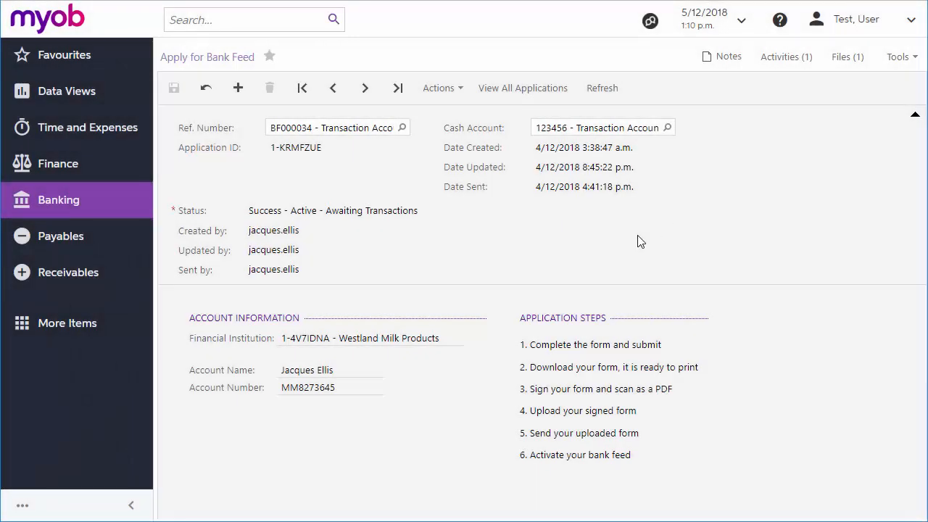
Go to Manage Bank Feeds to view the Transaction Account and Liability feed statuses.
click(439, 87)
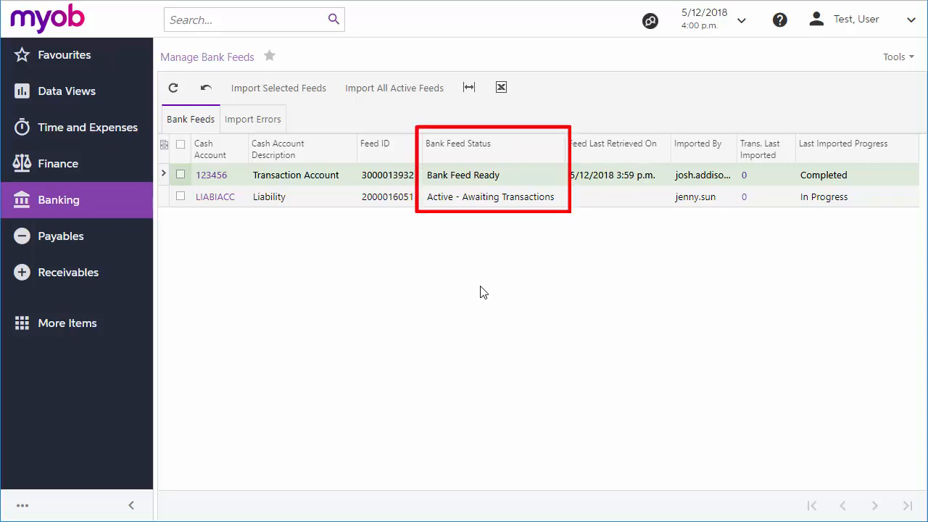
Import the 123456 Transaction Account feed and open its 162 transactions in Import Bank Transactions.
click(180, 175)
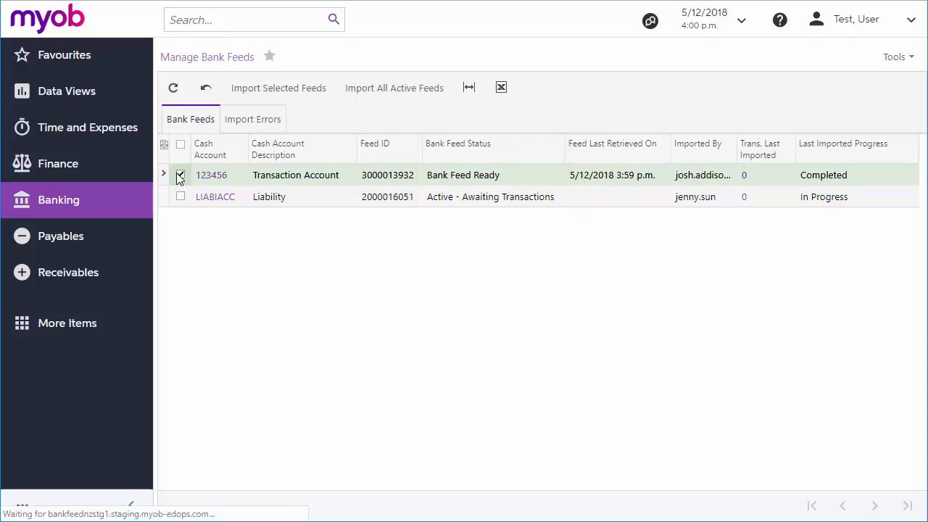
click(279, 88)
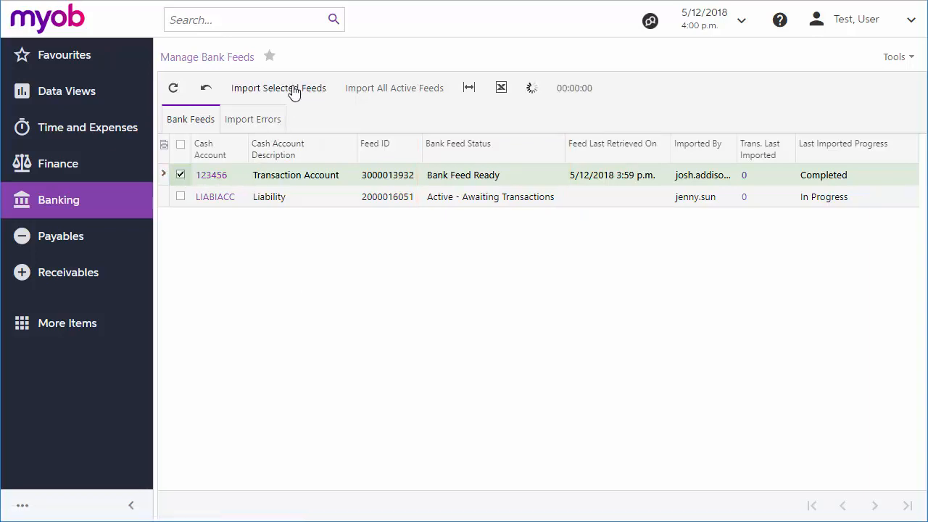
click(279, 88)
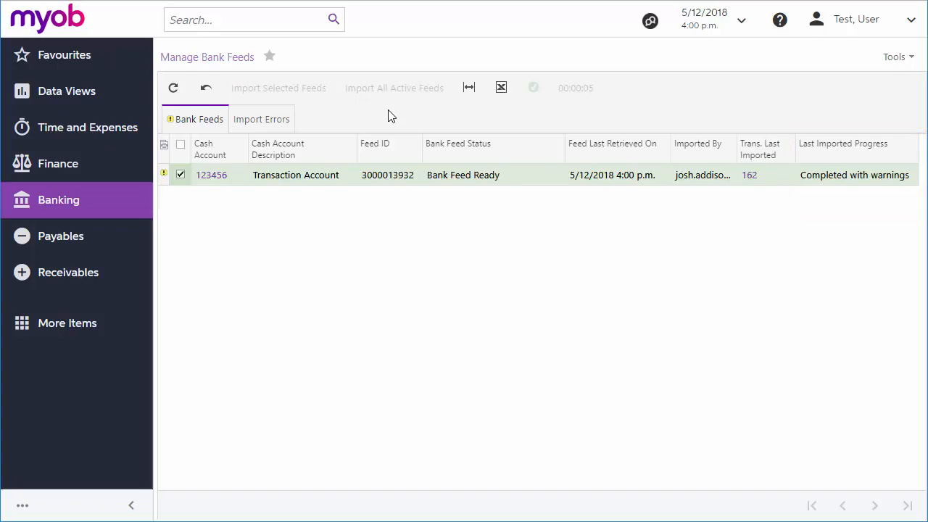
click(261, 119)
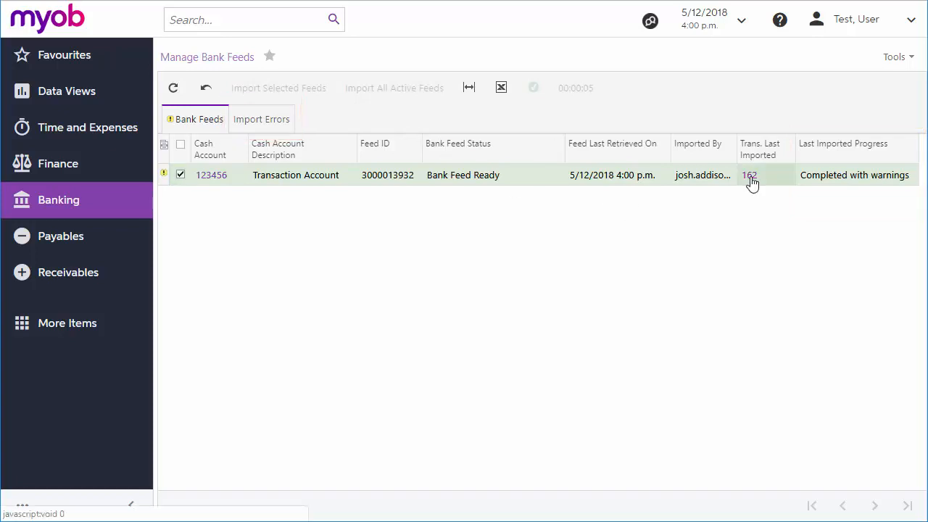
click(749, 175)
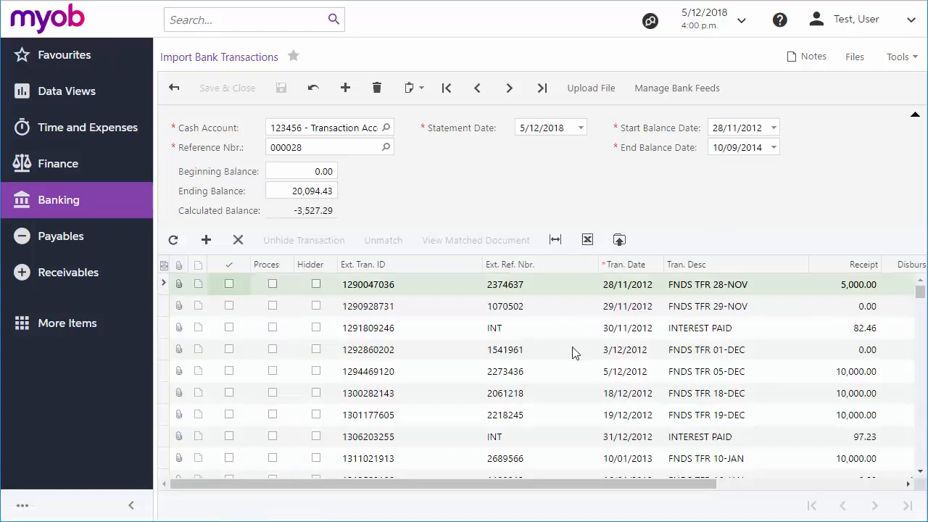
mouse_move(573, 355)
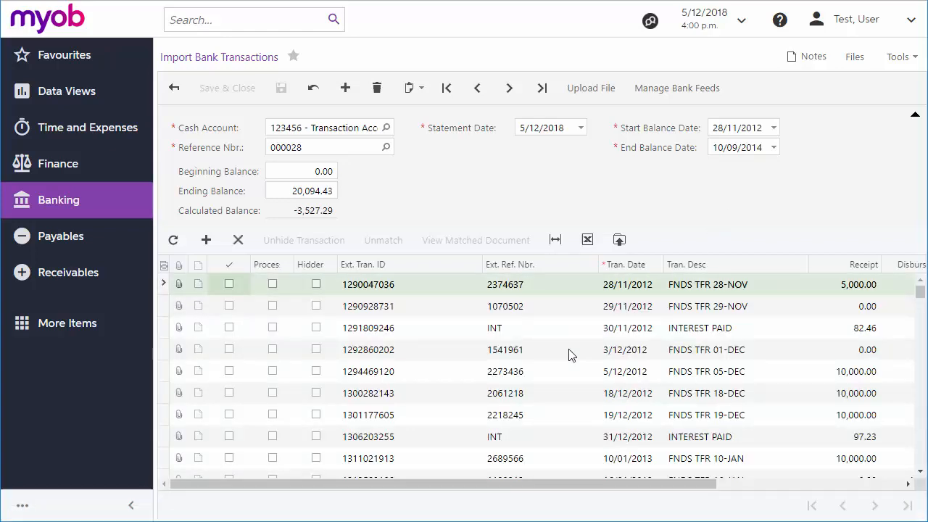